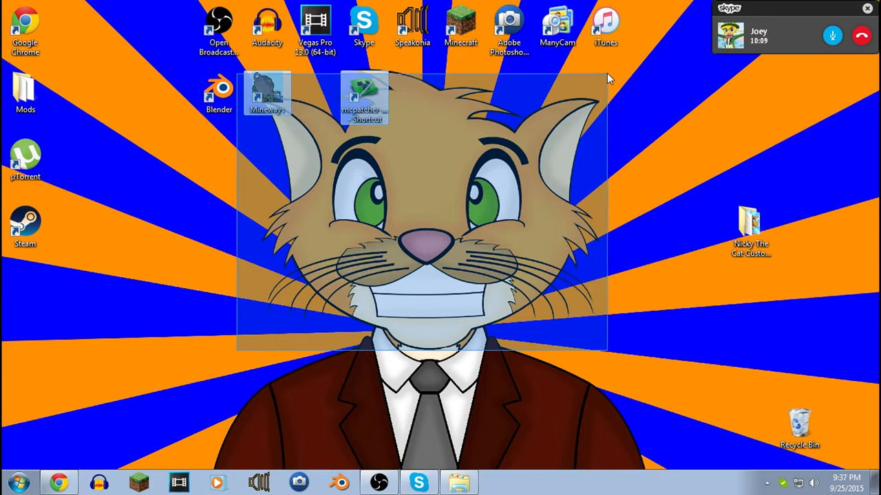
Step: Start the Minecraft Launcher from the desktop shortcut so its news page shows
click(226, 386)
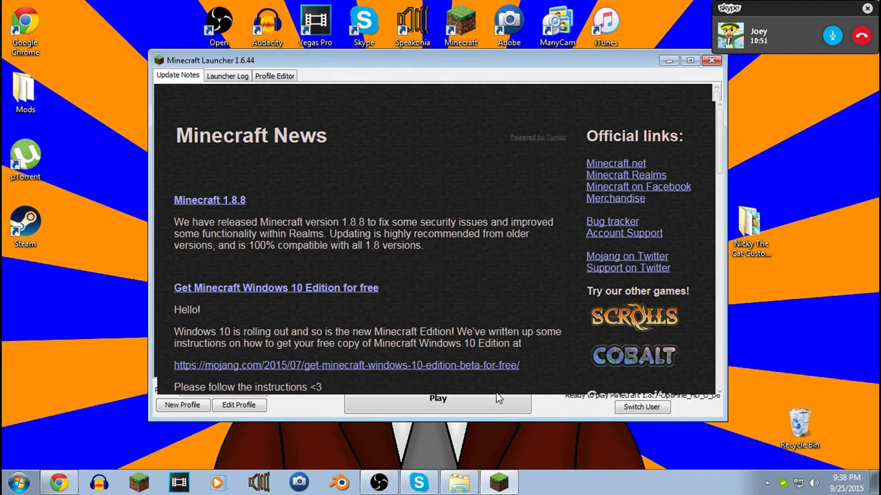
mouse_move(440, 405)
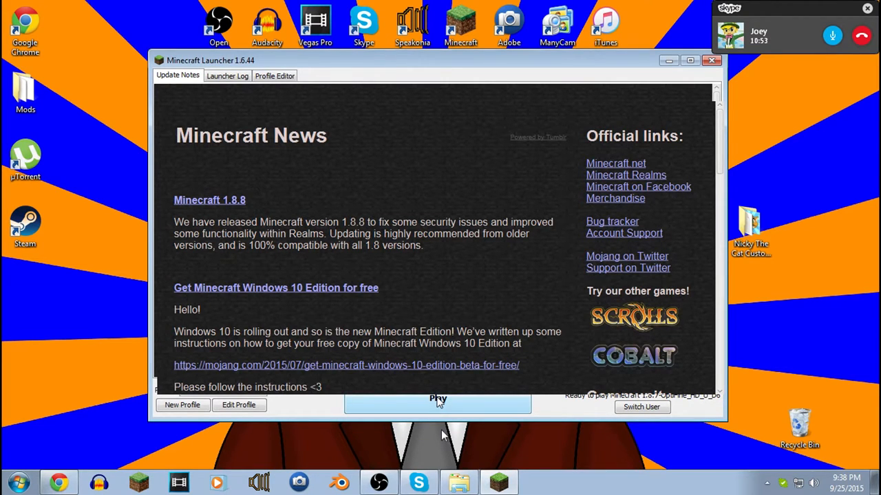
Step: Close the Minecraft Launcher window and return to the empty desktop
click(711, 61)
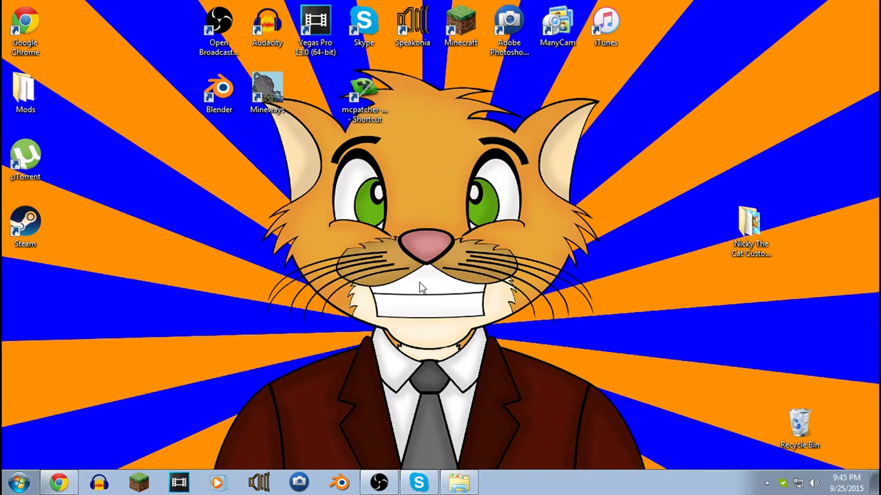
click(19, 483)
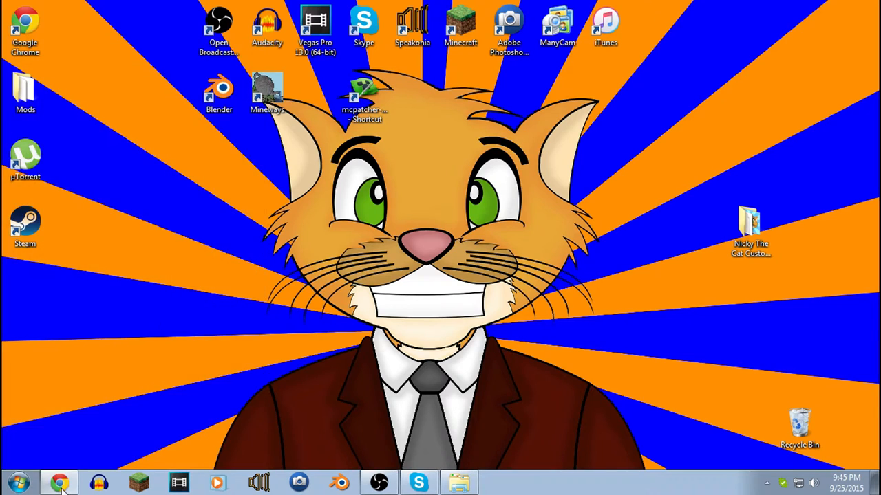
click(62, 481)
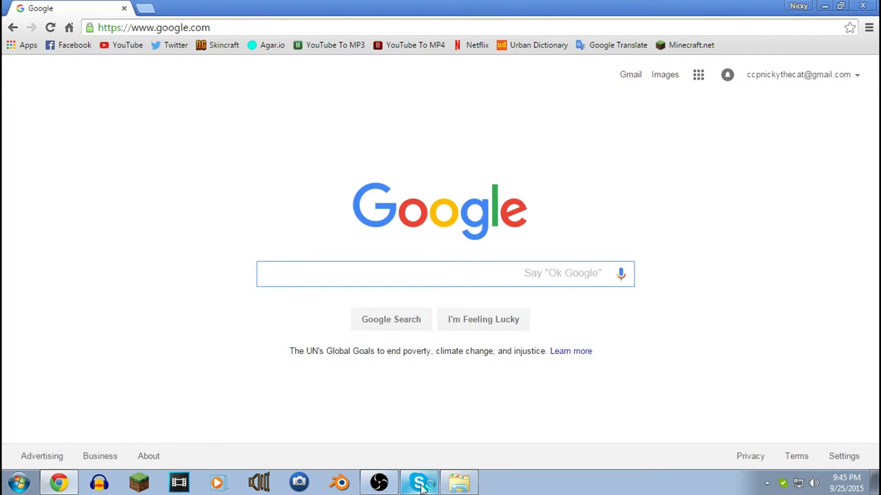
click(417, 481)
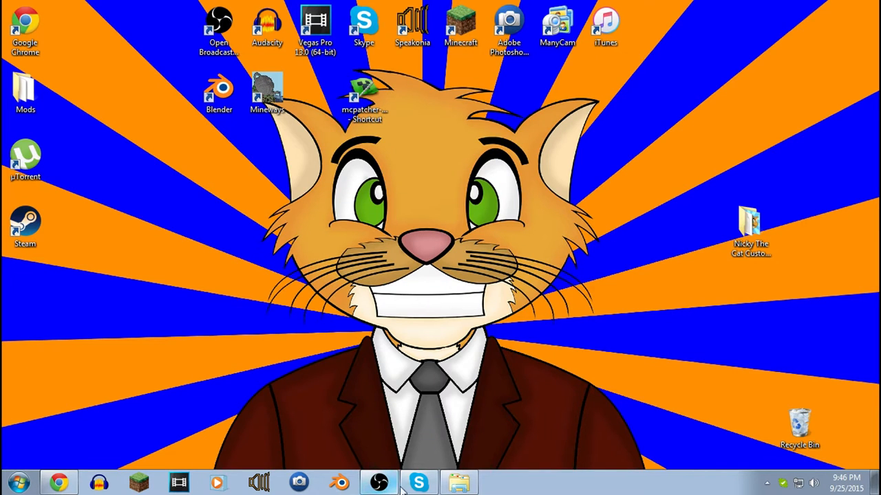
Step: Restore the Skype window from the taskbar to view the group chat with Joey
click(415, 480)
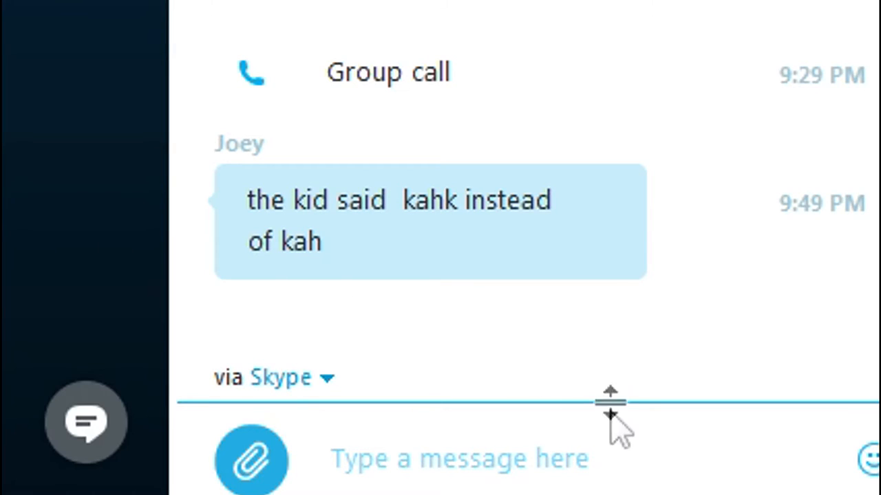
mouse_move(571, 471)
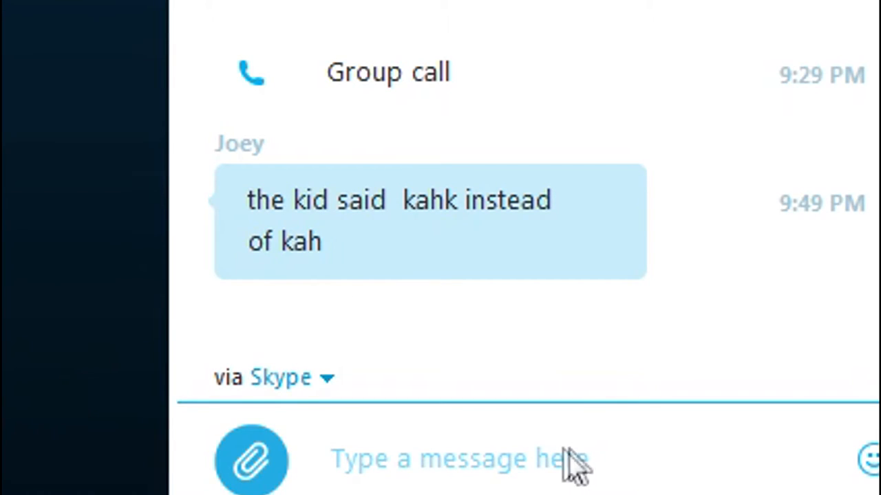
mouse_move(503, 420)
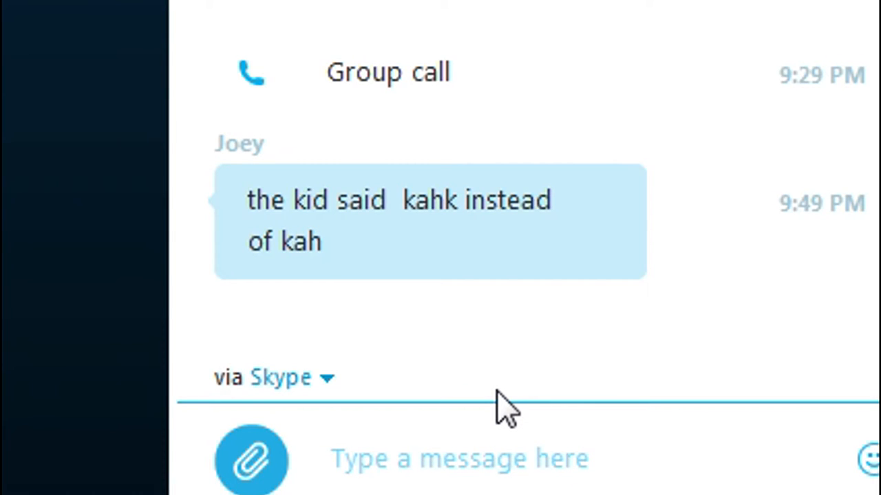
mouse_move(489, 410)
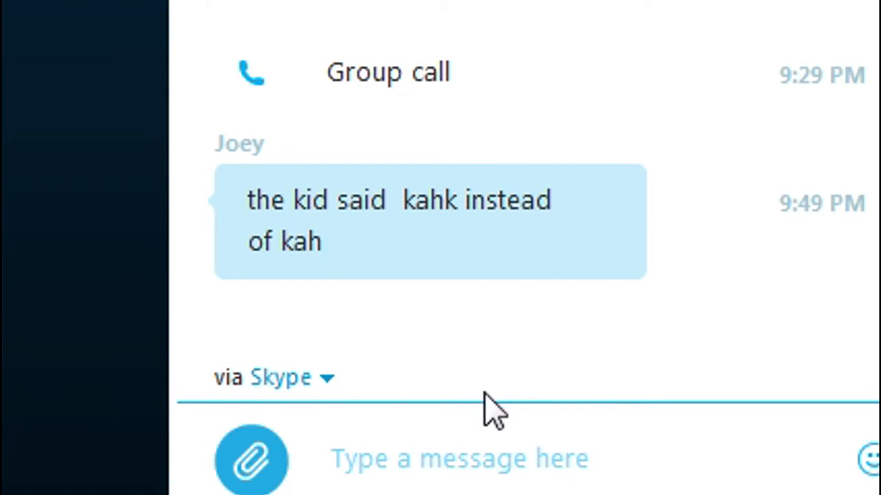
mouse_move(365, 314)
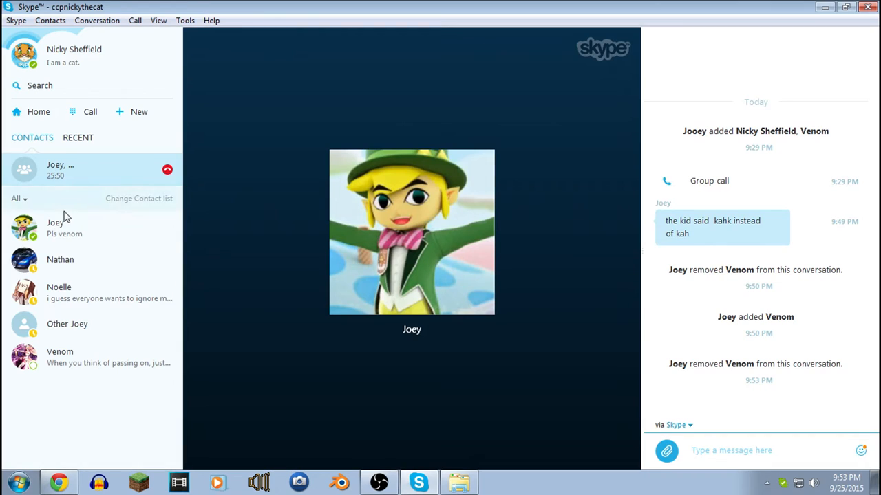
mouse_move(72, 212)
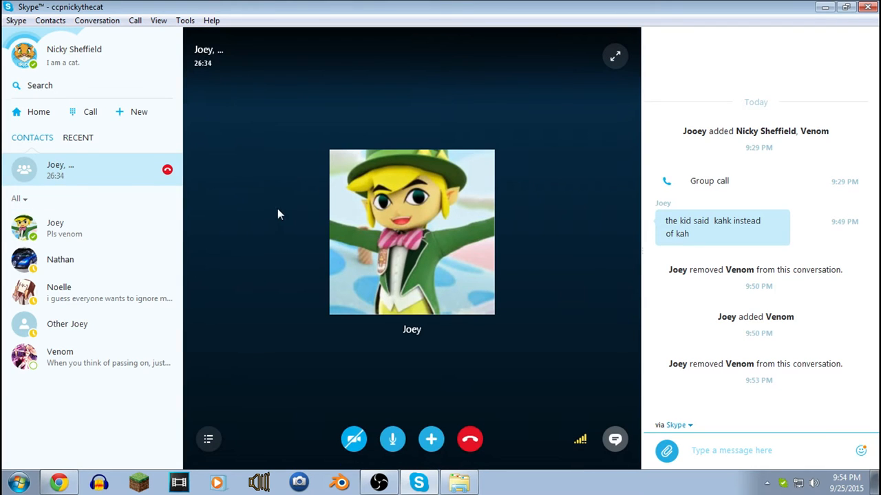
mouse_move(345, 257)
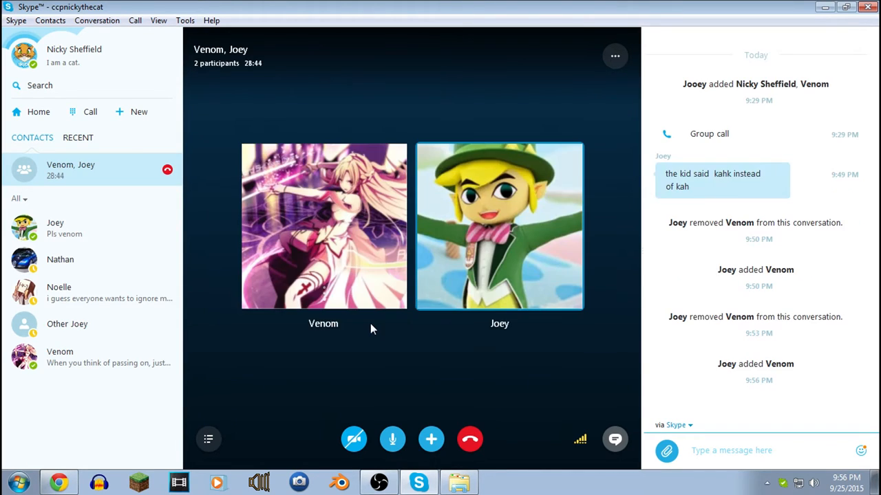
mouse_move(348, 344)
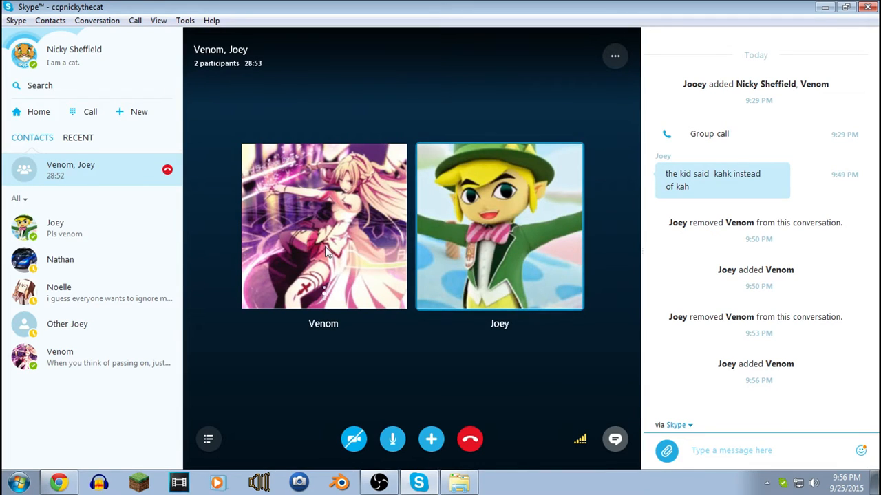
mouse_move(320, 273)
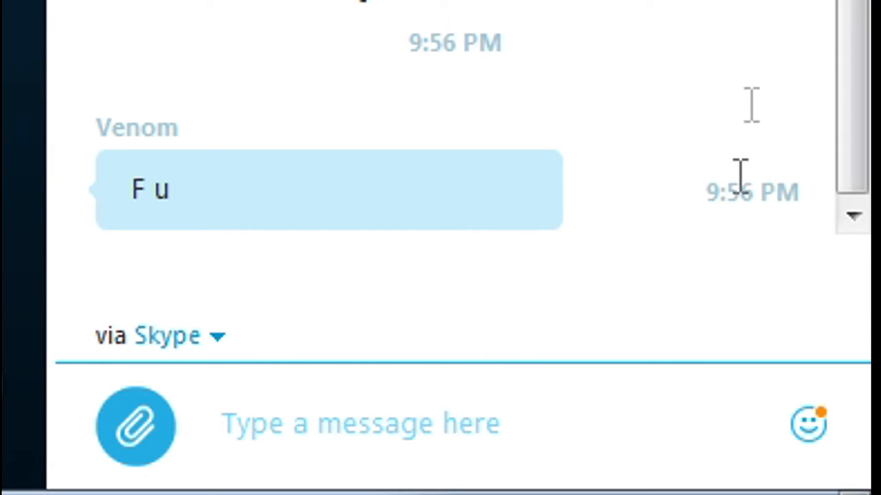
Step: Send the reply 'n' under Venom's message in the group chat
click(351, 424)
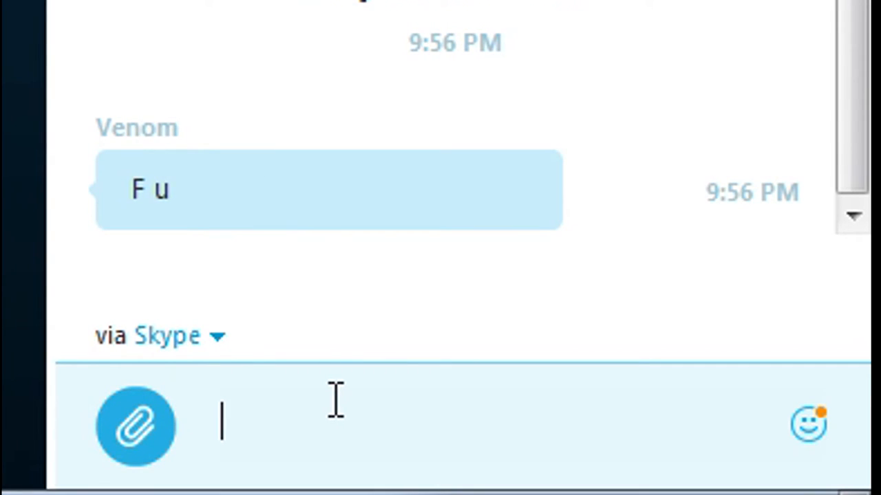
text(n)
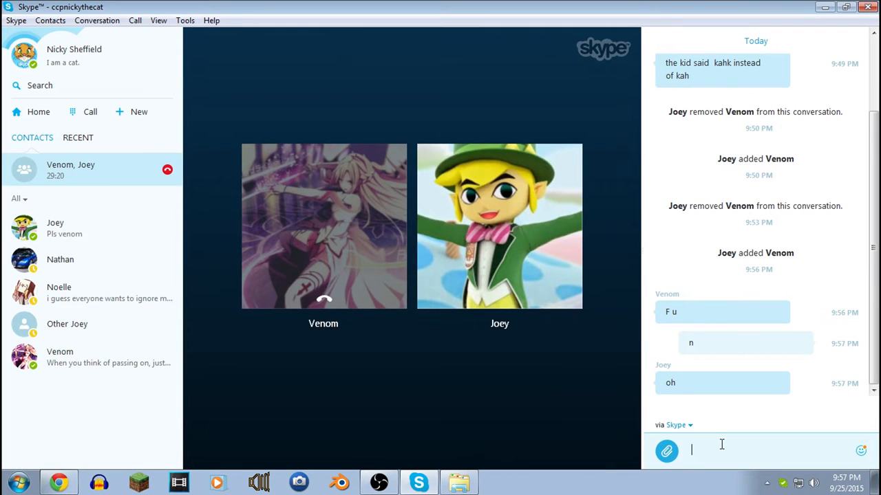
mouse_move(723, 449)
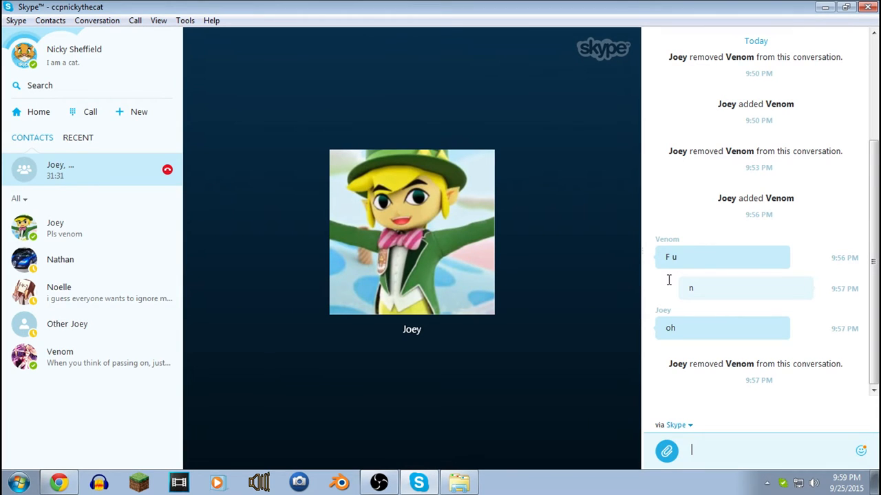
Step: Switch to the one-on-one chat with the 'ignored anyway' contact from the Recent list
click(59, 292)
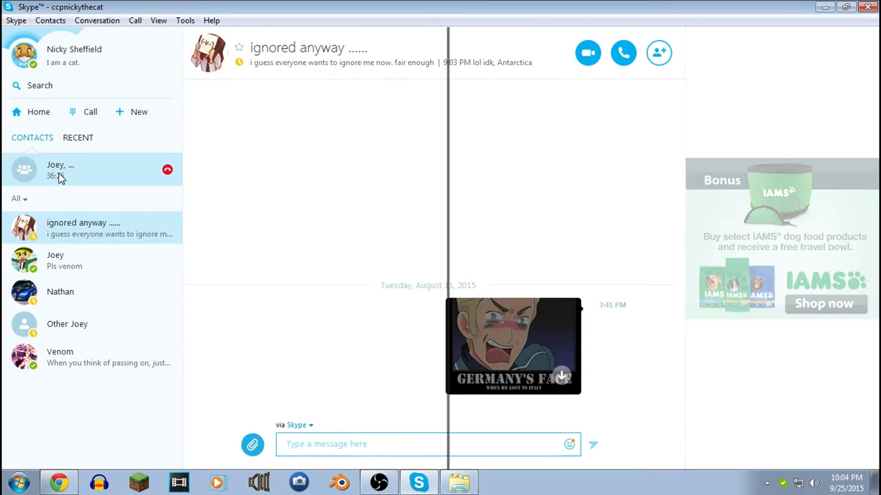
Step: Return to the group call, check the YouTube channel's Videos, and bring Skype back to front
click(62, 170)
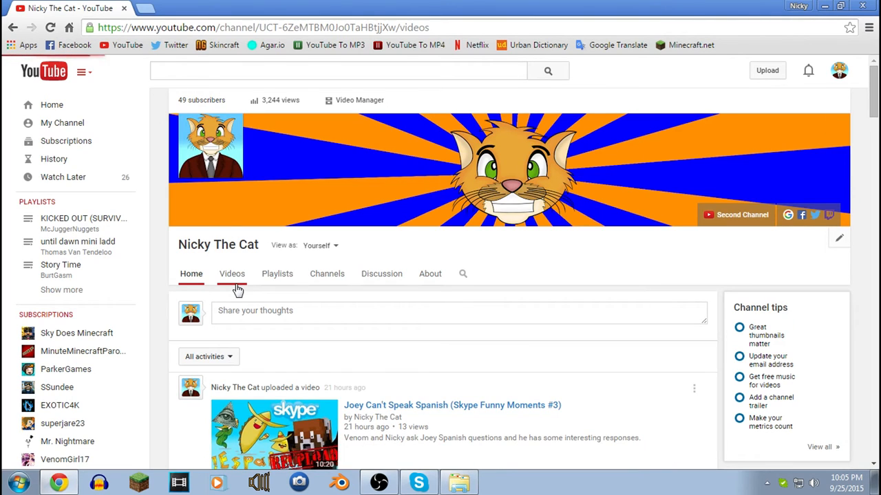
click(231, 272)
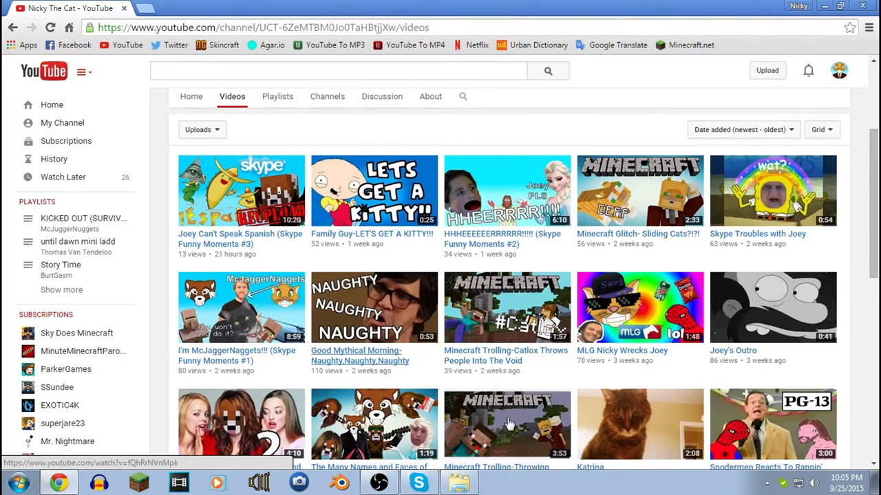
click(416, 481)
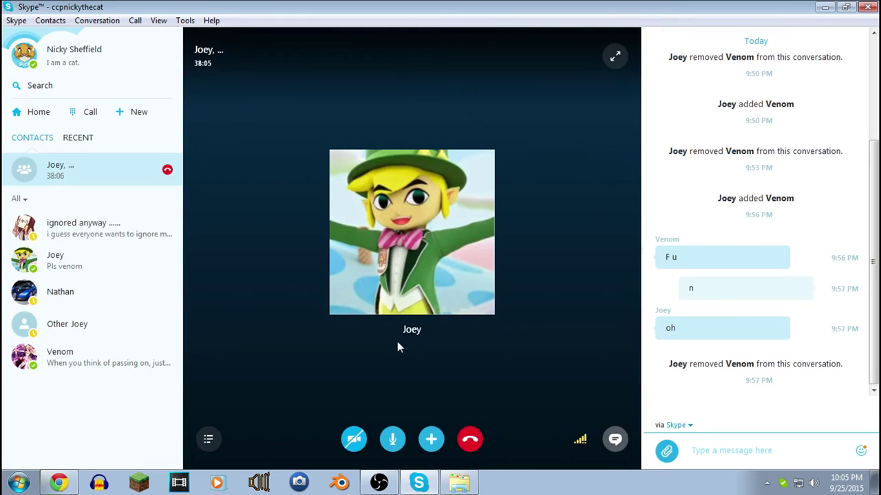
Step: Expand the call with Joey to fill the whole screen
click(614, 55)
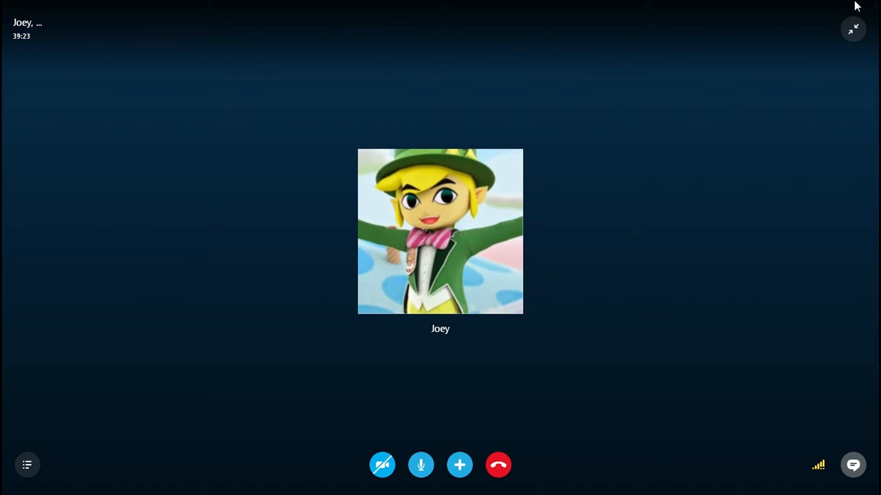
mouse_move(859, 40)
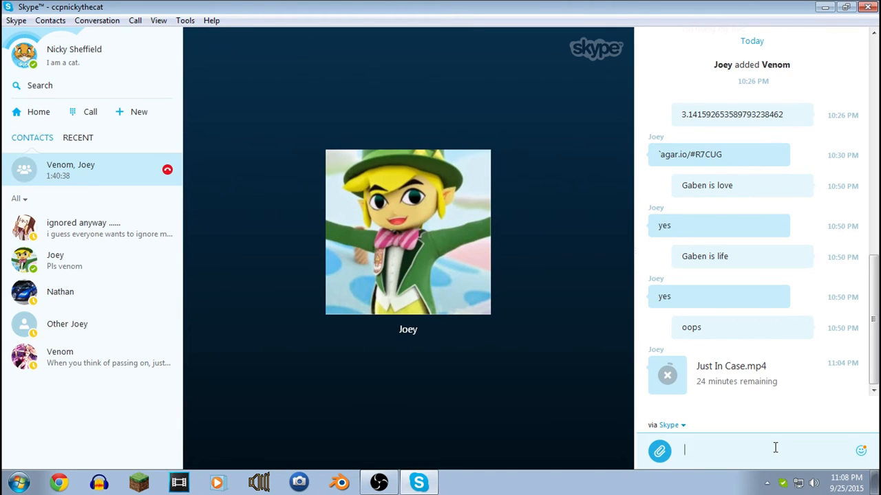
Step: Send 'Fight me on Club Penguin breh.' to the group chat
text(Fight me on)
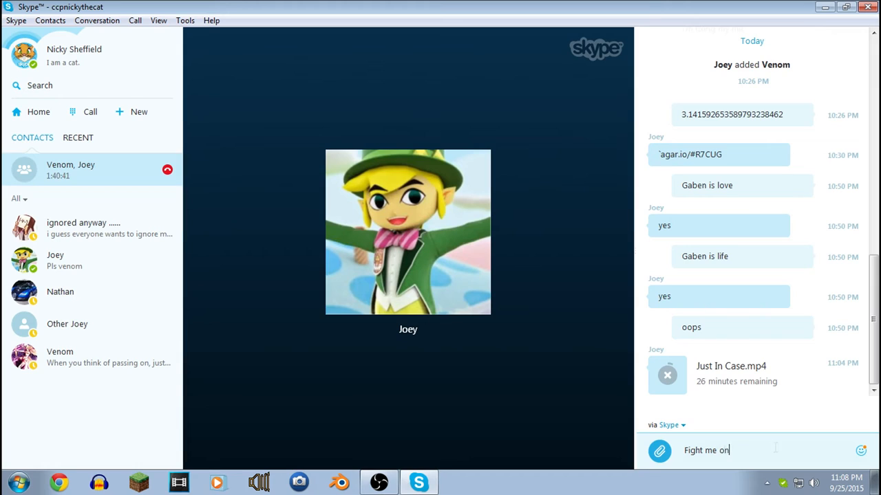
text(Club)
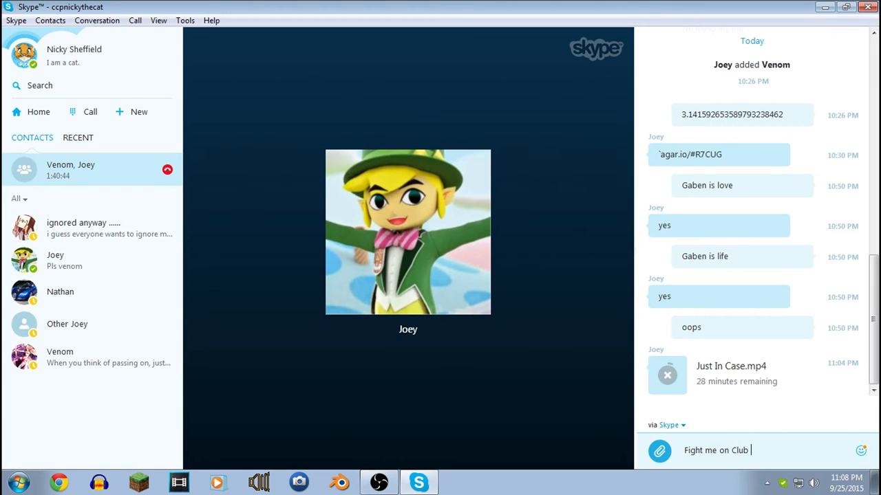
text(Penguin breh)
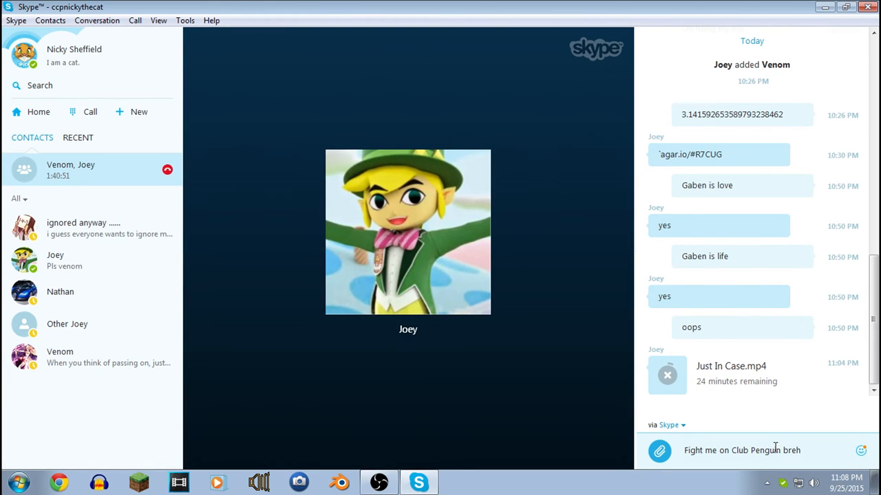
text(.)
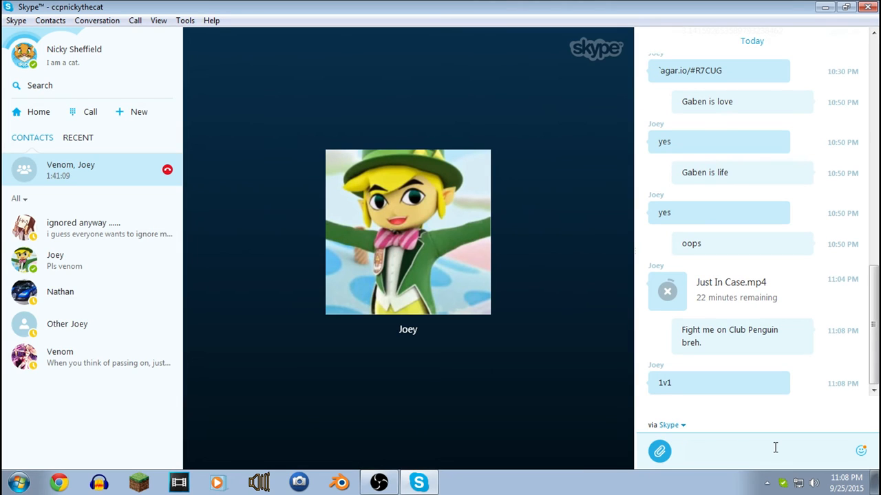
Step: Send 'its on' in reply to Joey's 1v1 message
text(its)
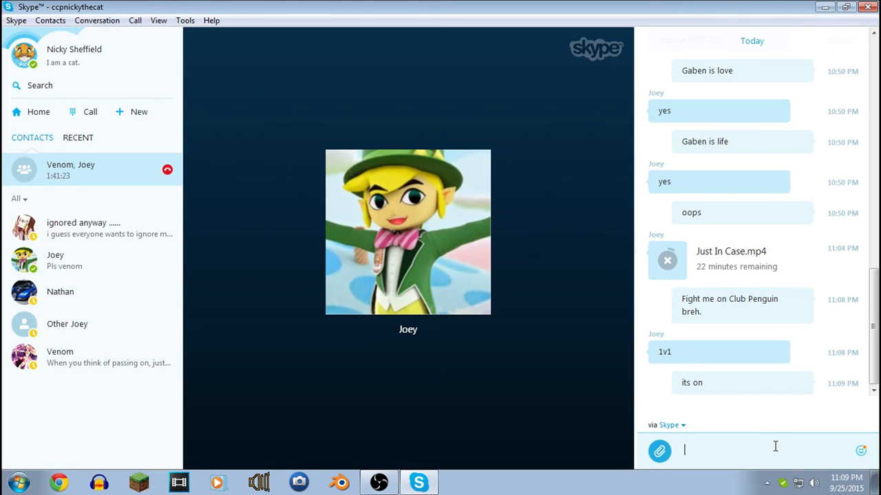
mouse_move(781, 419)
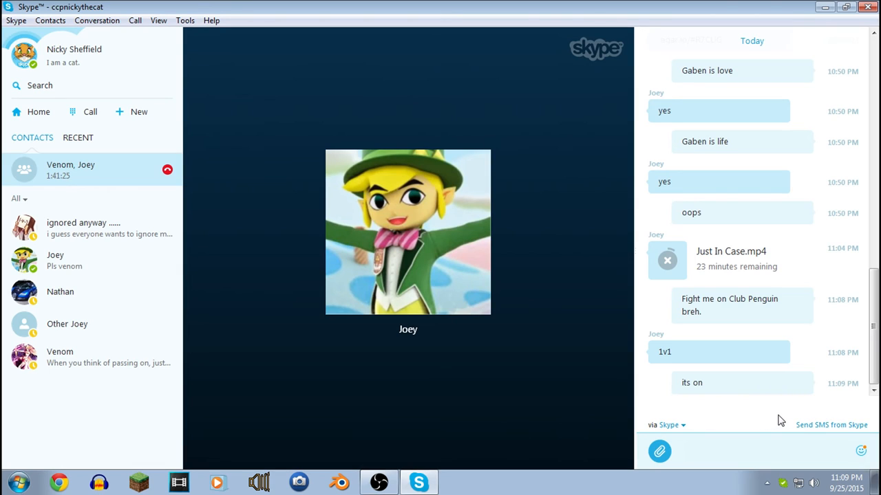